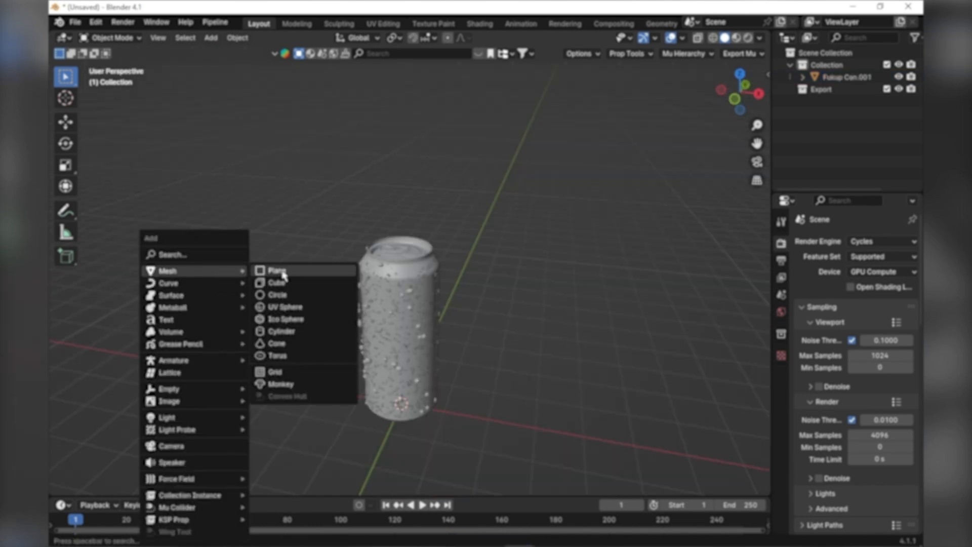
Add cube meshes and give the big cube an Exact Difference Boolean using Cube.001 as cutter
{"action": "left_click", "coordinate": [277, 282]}
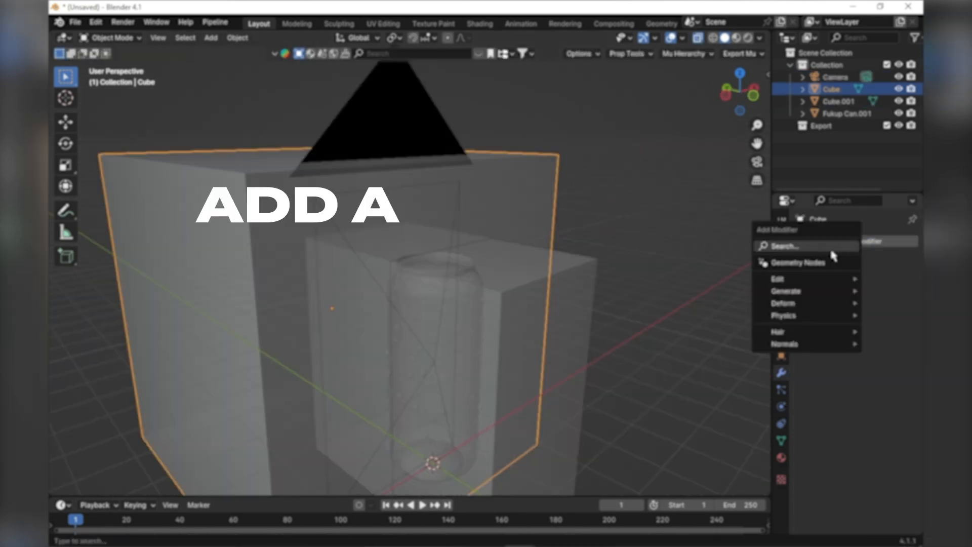
{"action": "type", "text": "boo"}
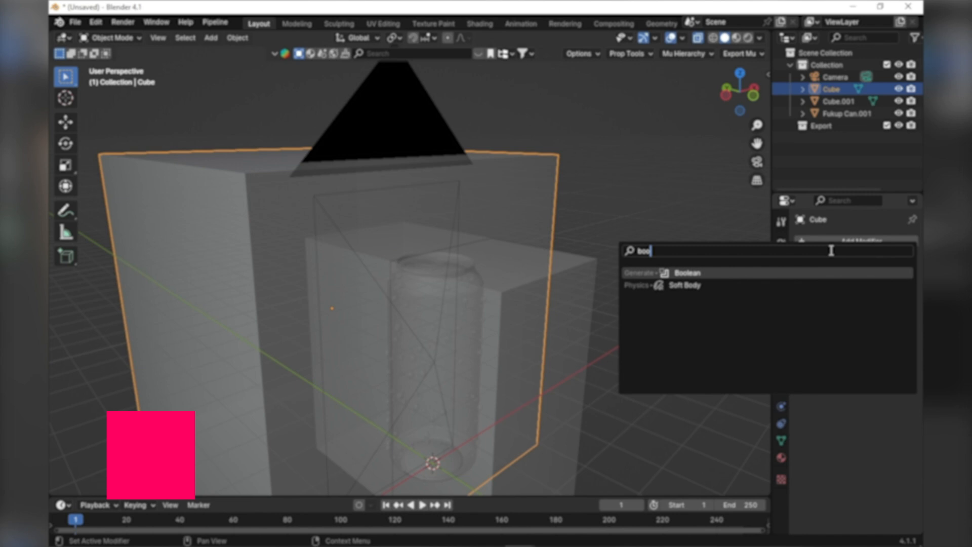
{"action": "left_click", "coordinate": [687, 273]}
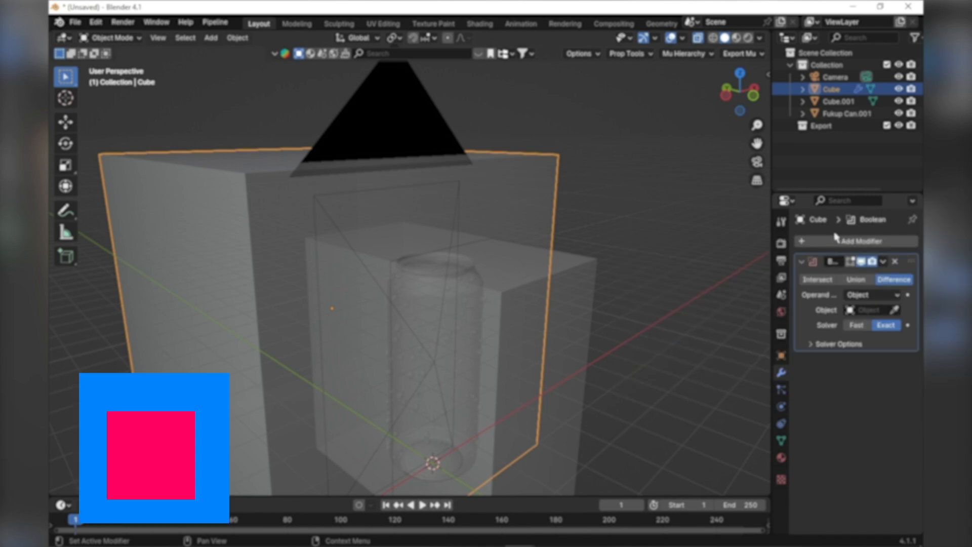
{"action": "left_click", "coordinate": [866, 310]}
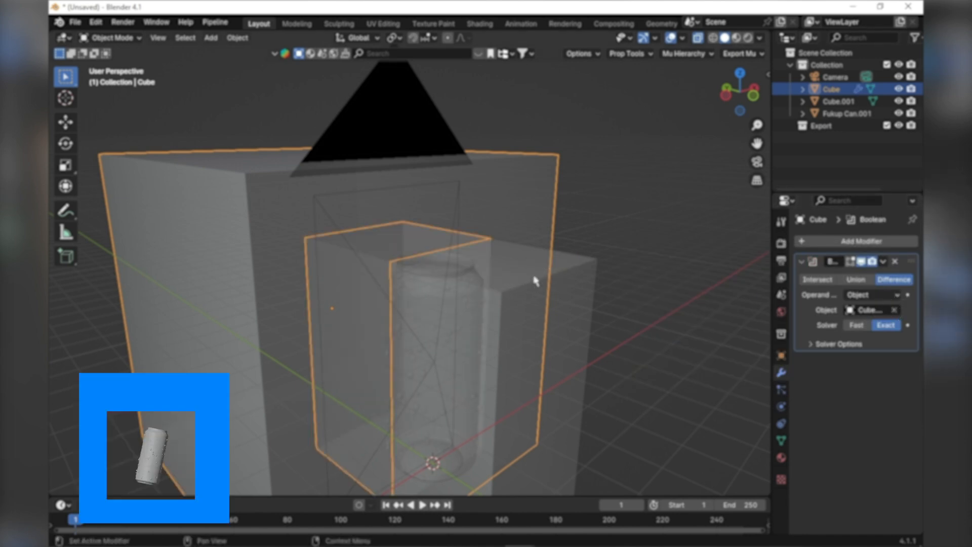
{"action": "left_click", "coordinate": [839, 102]}
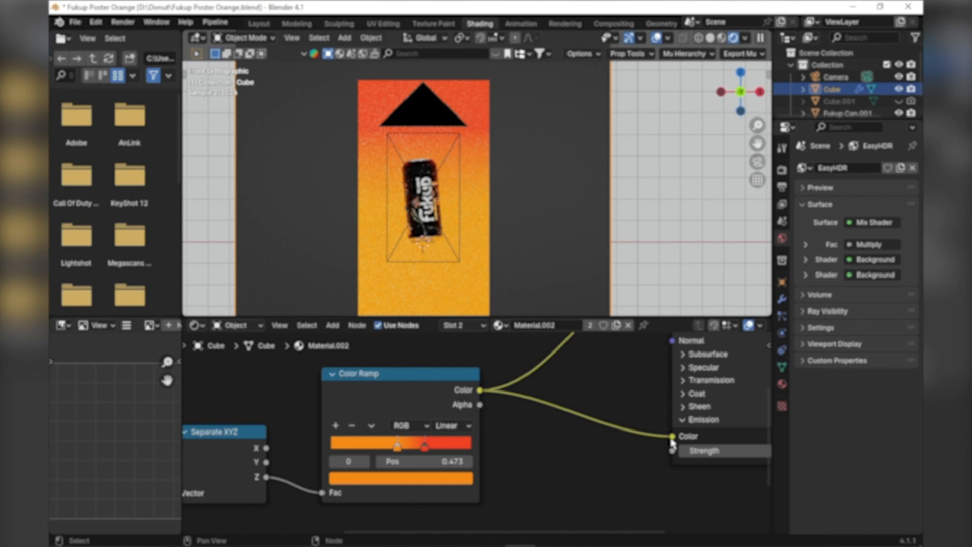
Wire the Color Ramp into Emission Color, enable Film Transparent and keep Cycles as engine
{"action": "left_click", "coordinate": [258, 24]}
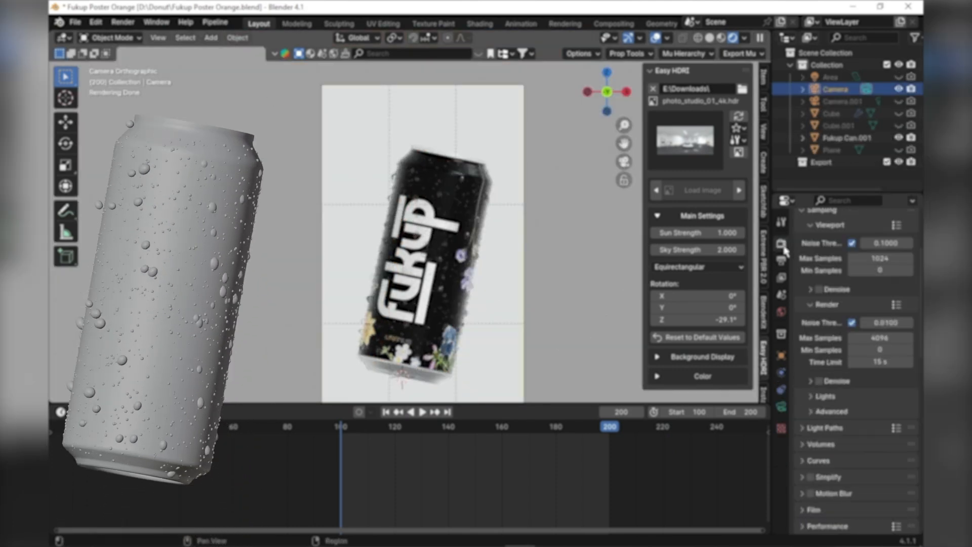
{"action": "scroll", "scroll_direction": "down", "scroll_amount": 3}
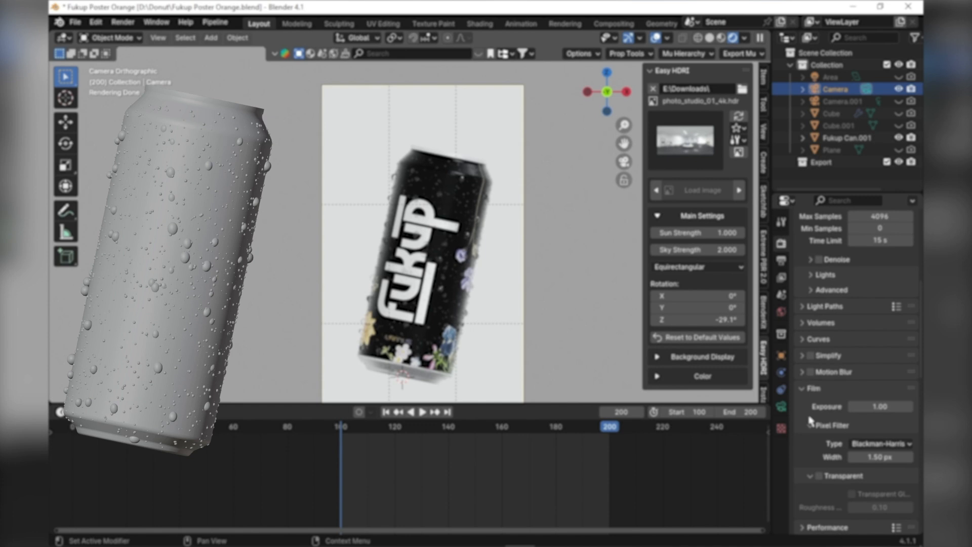
{"action": "left_click", "coordinate": [880, 241]}
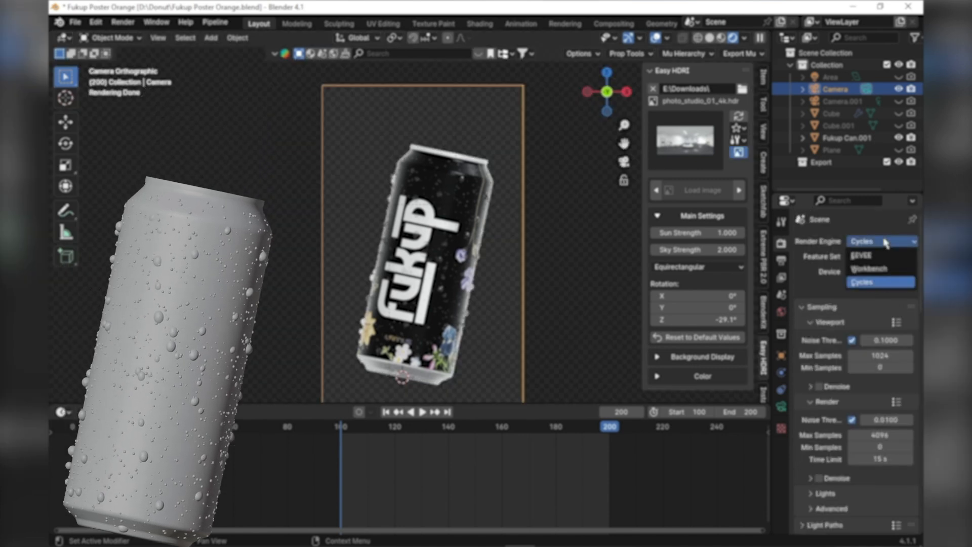
{"action": "left_click", "coordinate": [868, 268]}
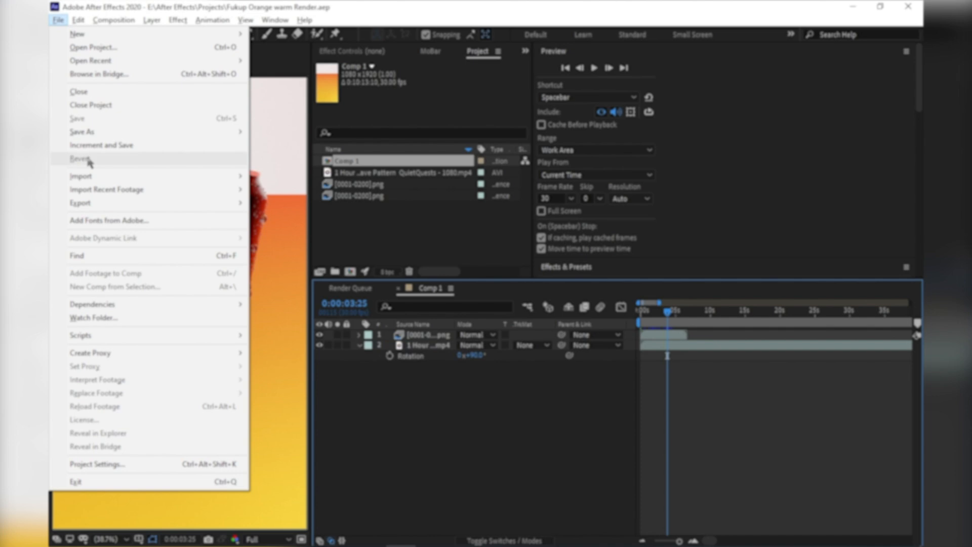
Import the can PNG sequence into Comp 1 and set layer 2 to Alpha Matte
{"action": "left_click", "coordinate": [81, 175]}
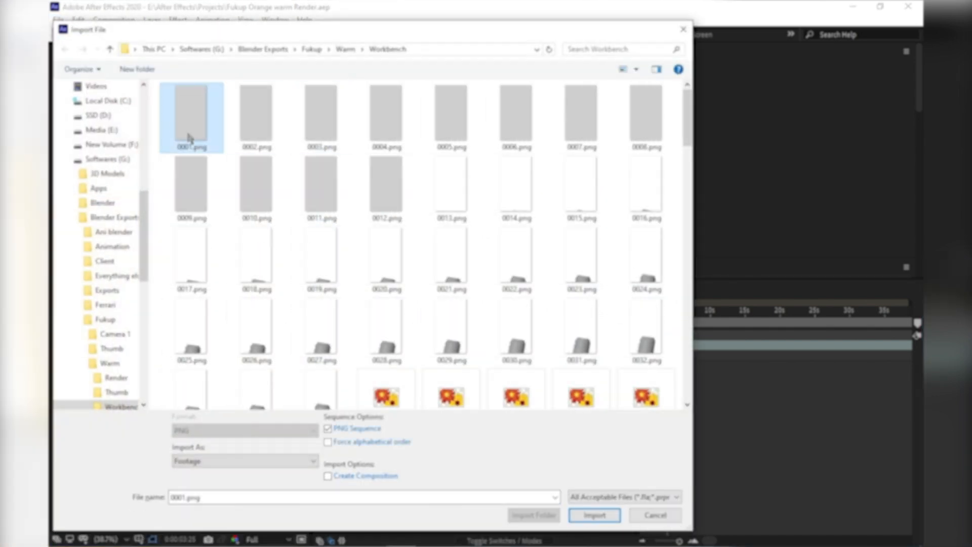
{"action": "left_click", "coordinate": [593, 515]}
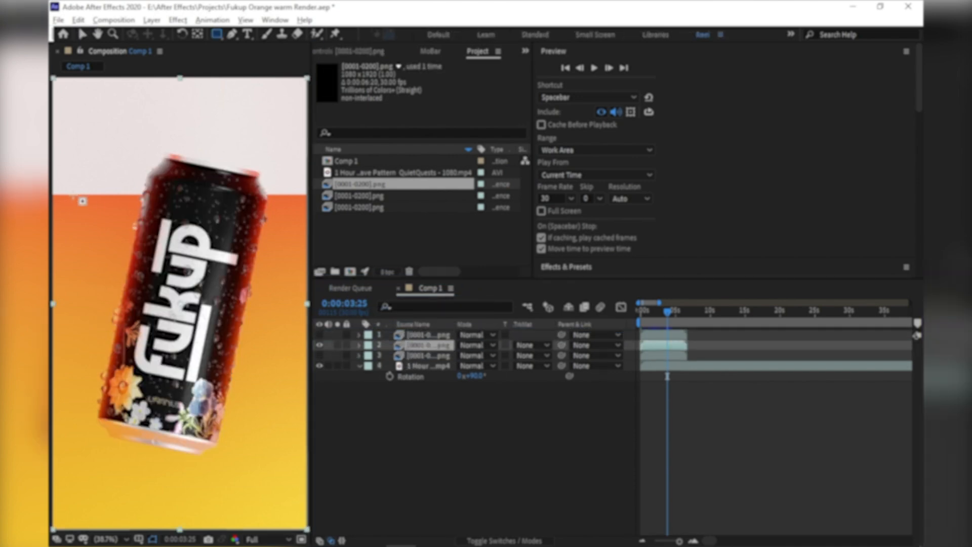
{"action": "left_click", "coordinate": [424, 345]}
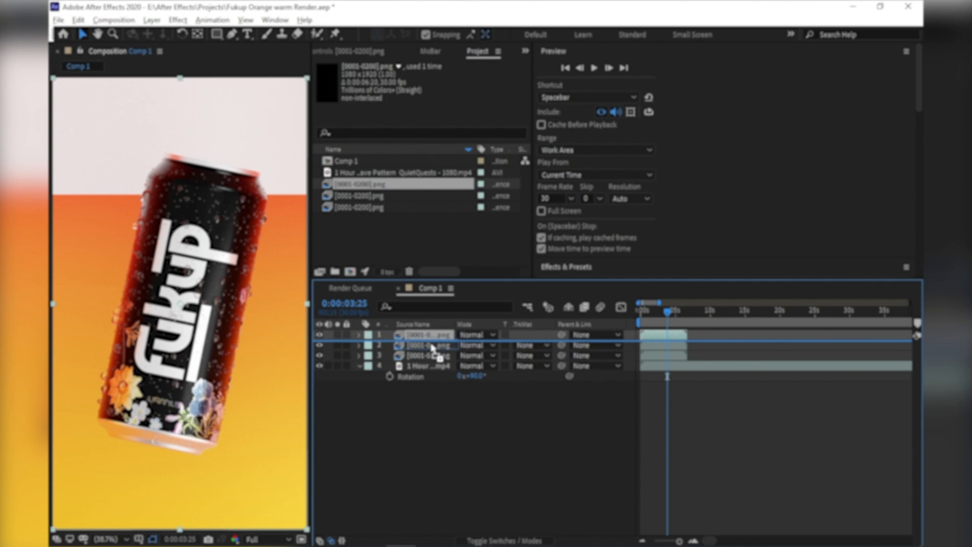
{"action": "left_click", "coordinate": [530, 345]}
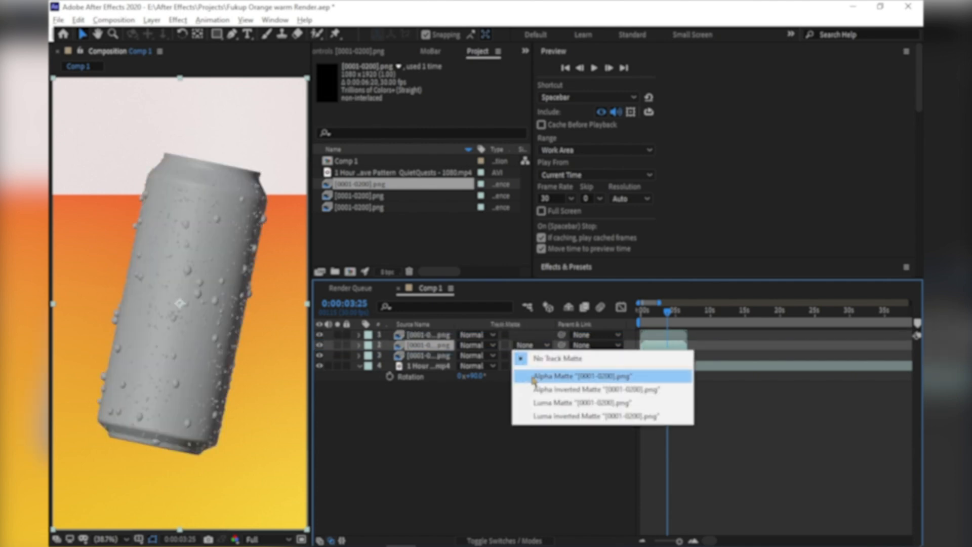
{"action": "left_click", "coordinate": [575, 376]}
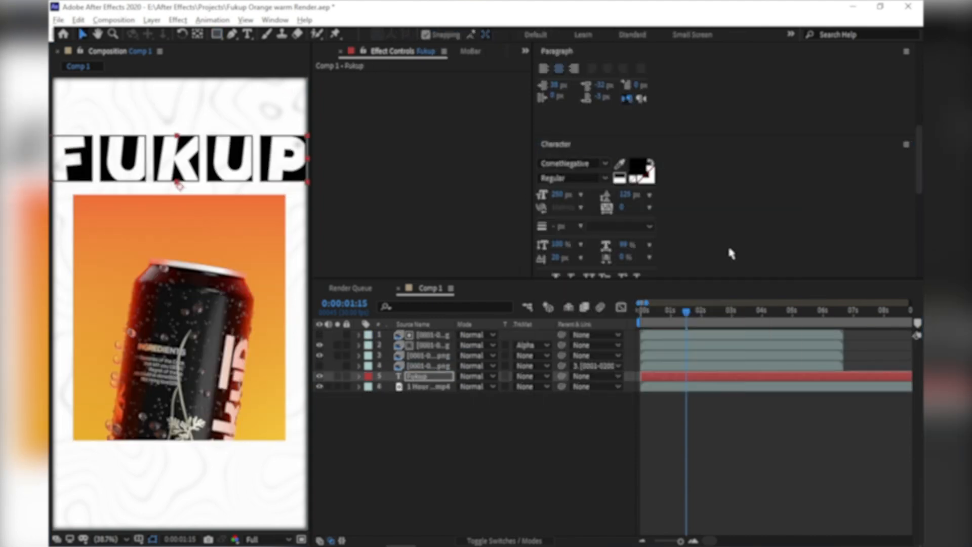
Set the name text to the barcode font and pre-compose the line shape layers
{"action": "left_click", "coordinate": [573, 162]}
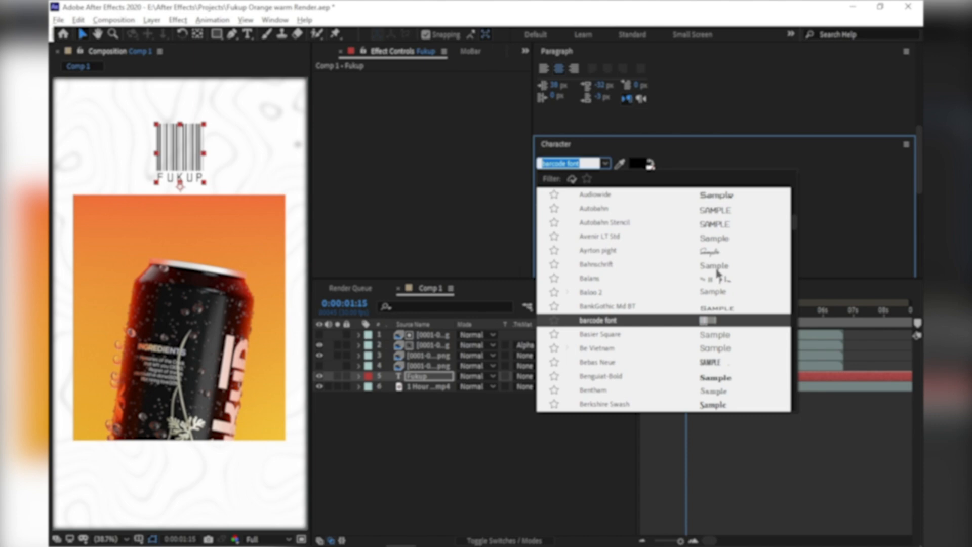
{"action": "left_click", "coordinate": [598, 333]}
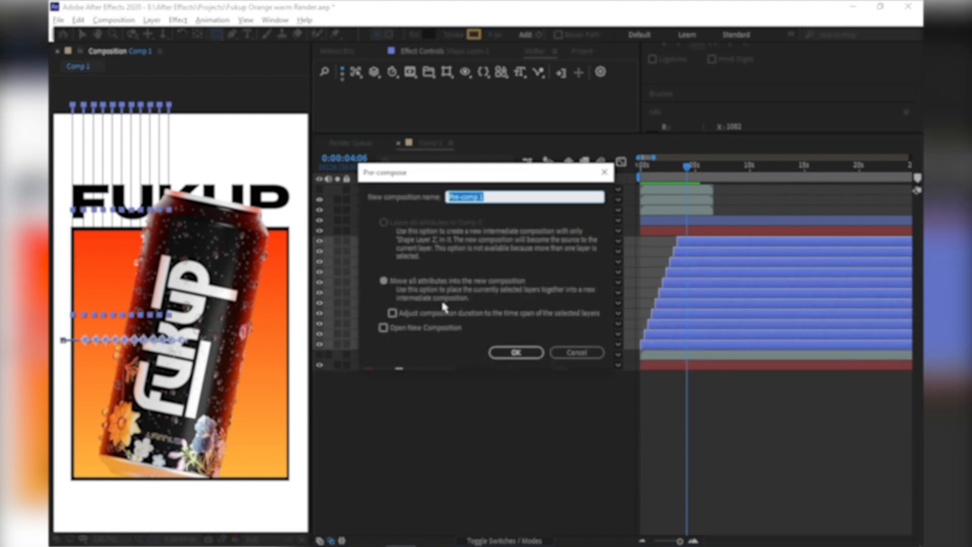
{"action": "left_click", "coordinate": [515, 352]}
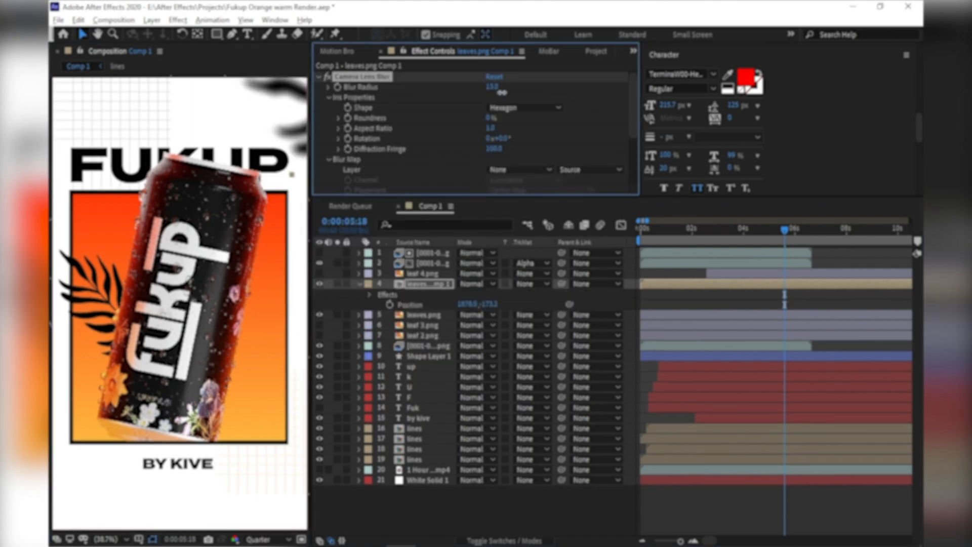
Place puppet pins on leaves.png and keyframe them along the timeline
{"action": "left_click", "coordinate": [428, 305]}
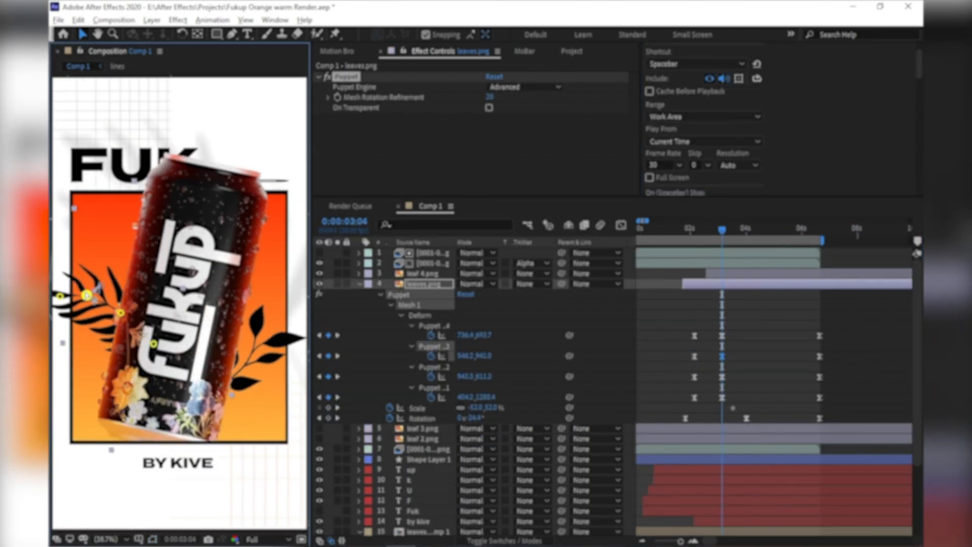
{"action": "left_click", "coordinate": [689, 231]}
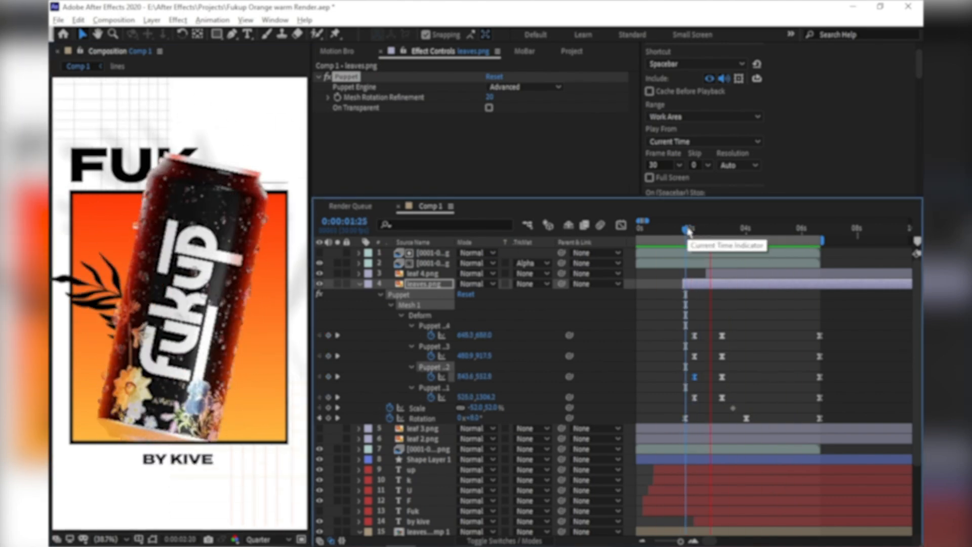